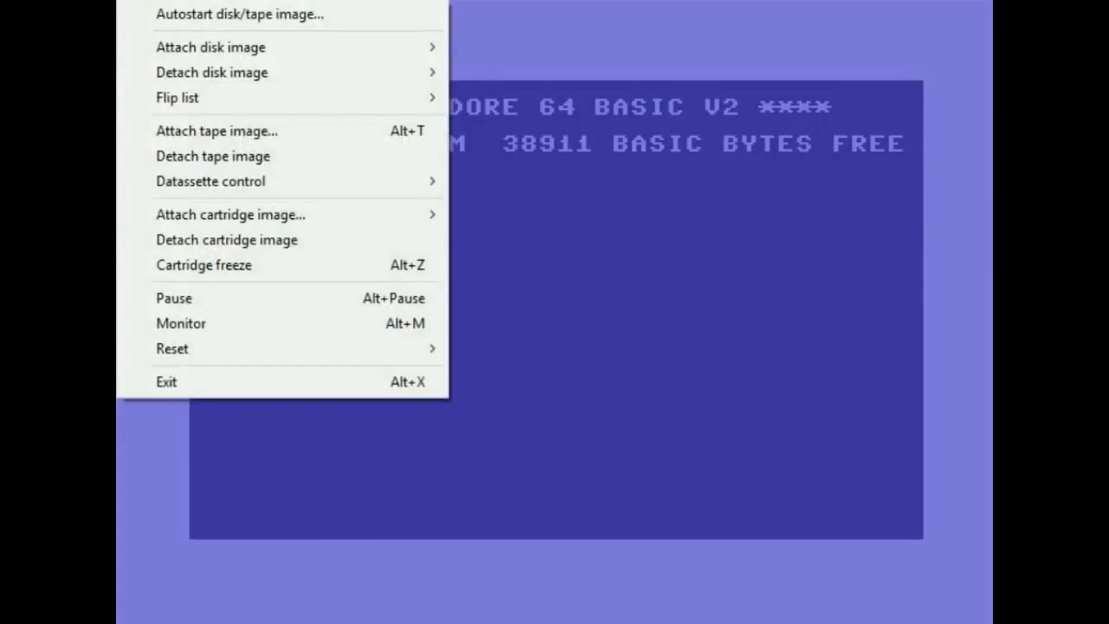
mouse_move(210, 47)
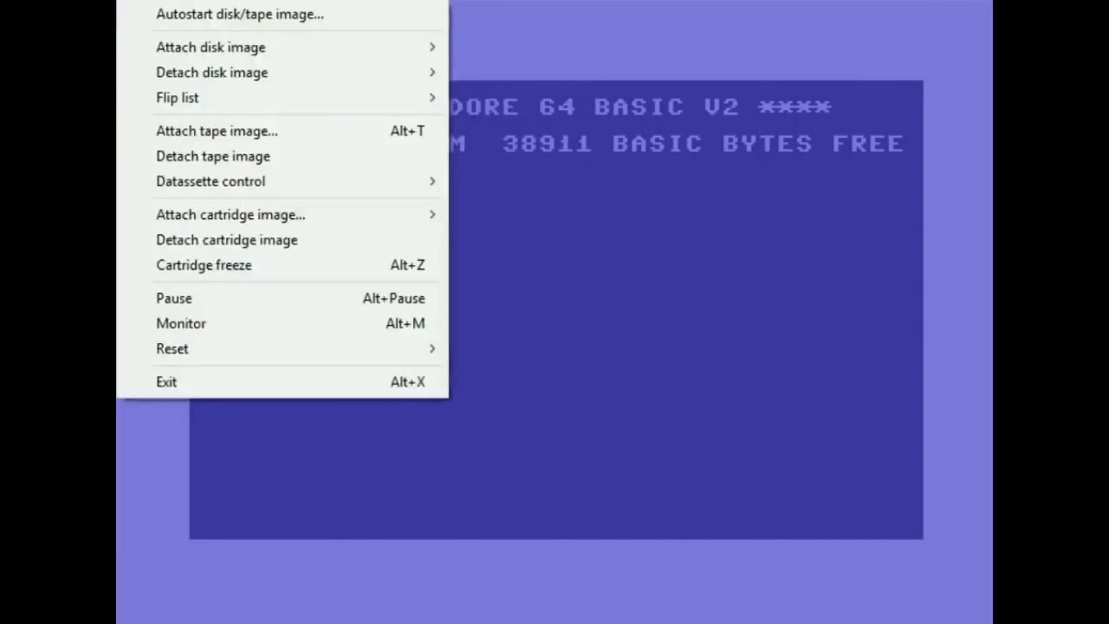
mouse_move(240, 14)
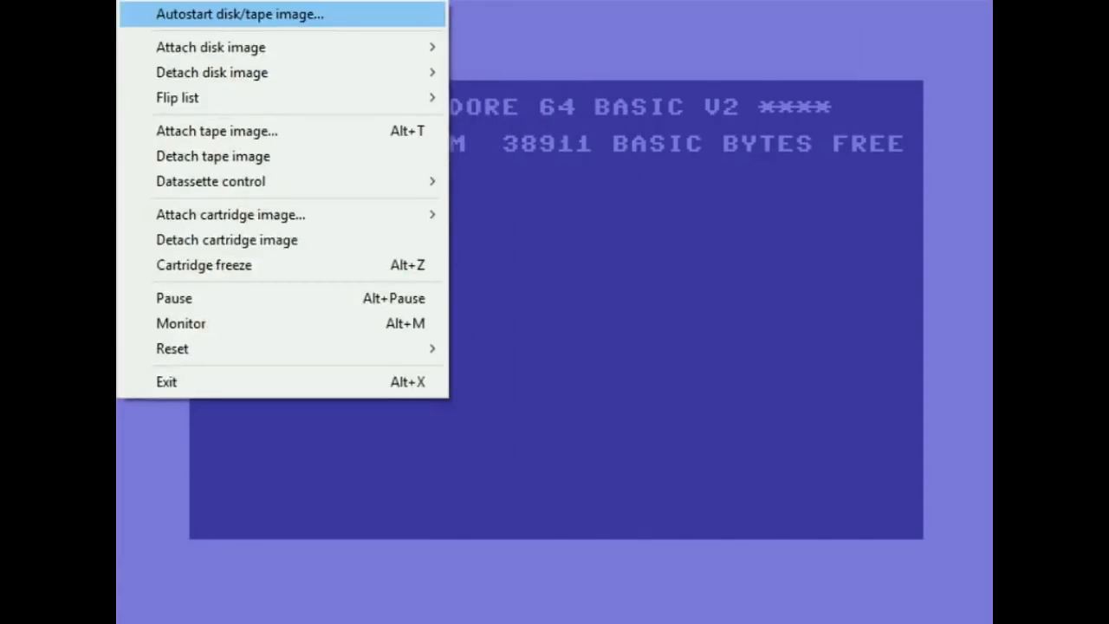
Step: Bring up the Autostart disk/tape image dialog from the File menu
click(241, 14)
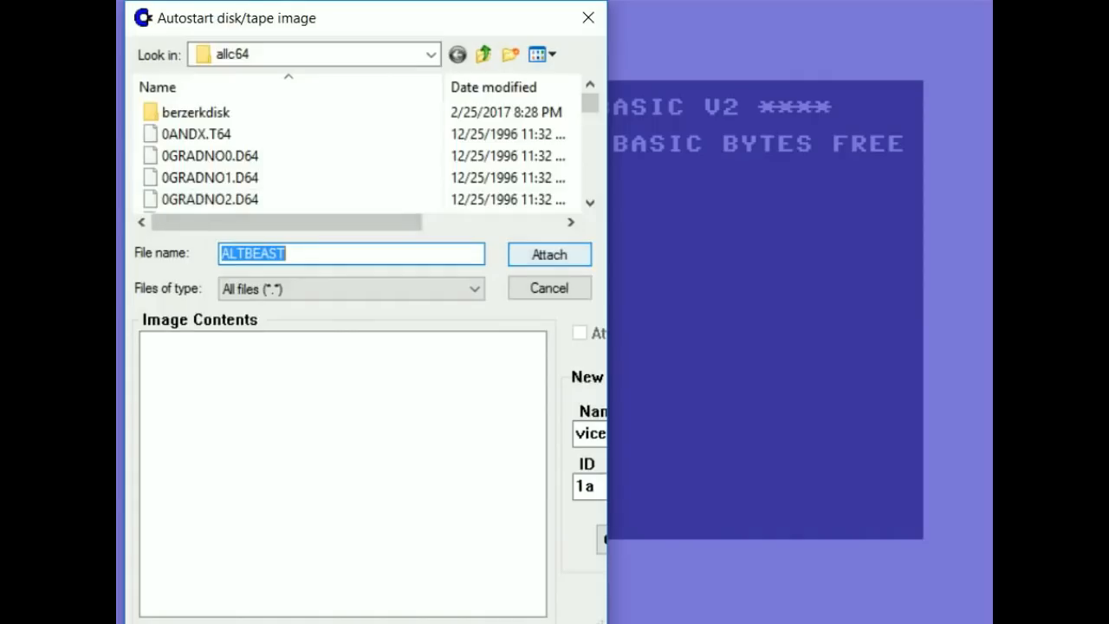
Step: Attach ALTBEAST to autostart it, reaching the Altered Beast loader menu
click(548, 254)
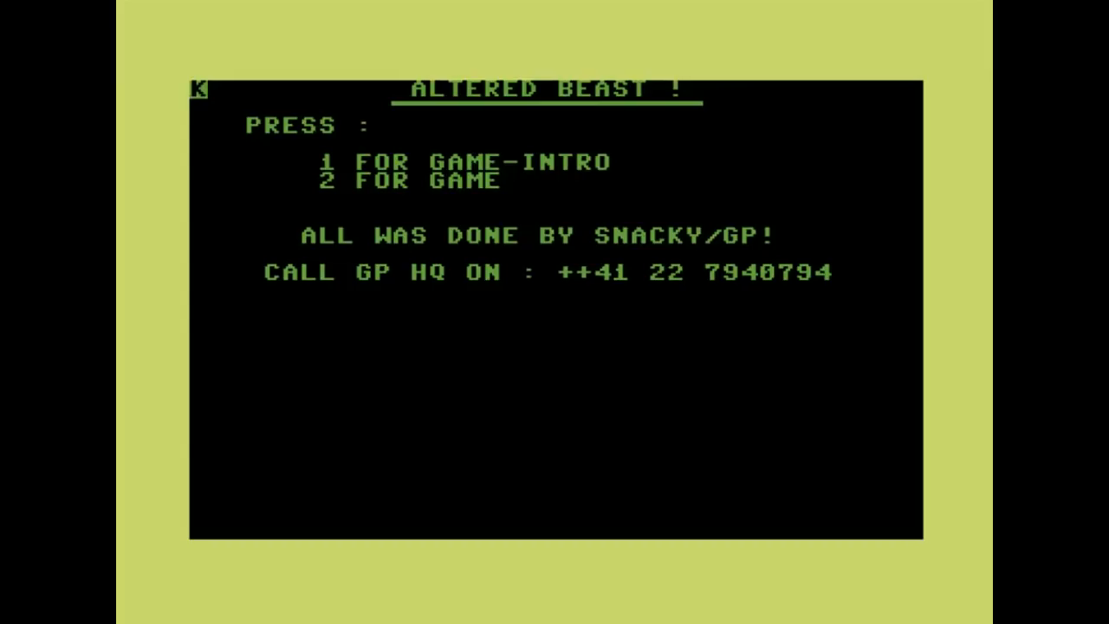
Step: Choose option 1 on the Altered Beast loader menu to reach the credits screen
key(1)
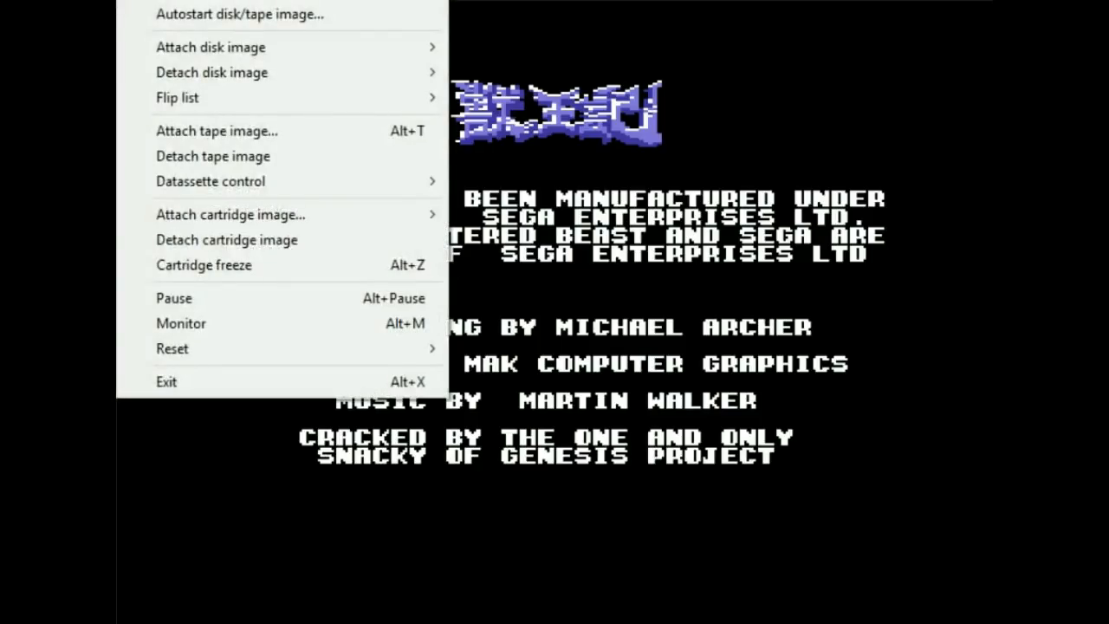
mouse_move(241, 14)
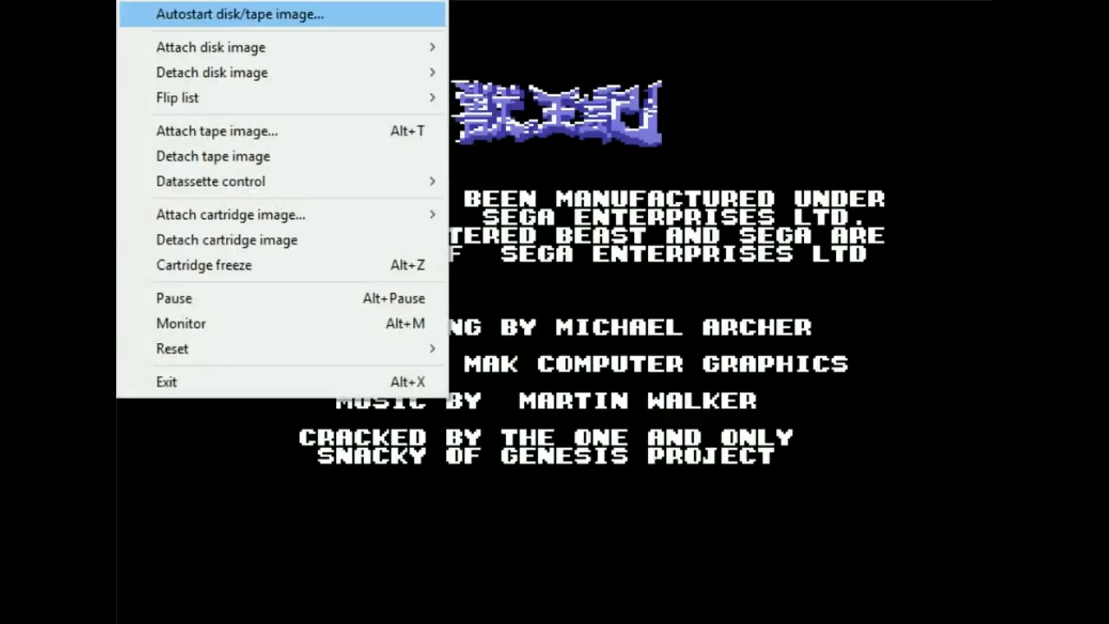
Step: Autostart ALTBEAST again and let it run to the high-score table
click(240, 14)
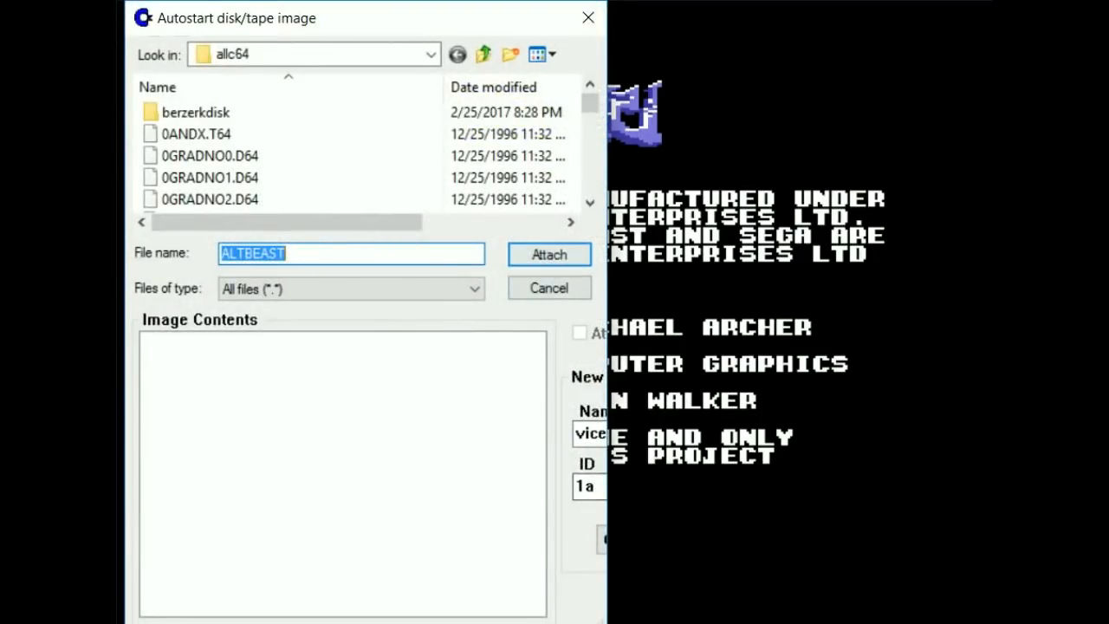
click(548, 254)
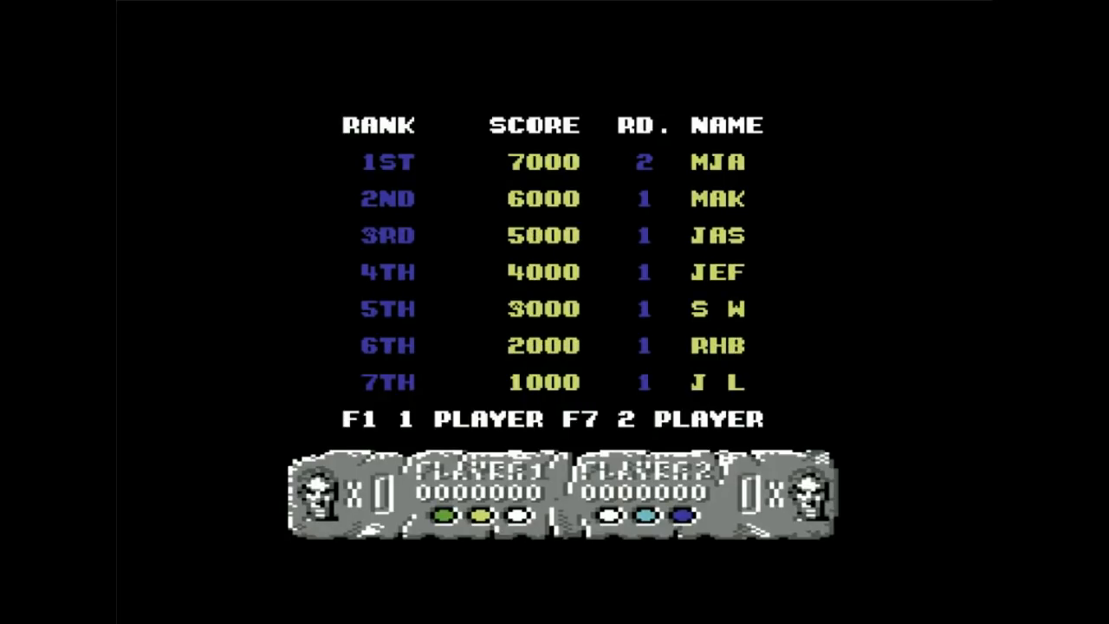
key(f1)
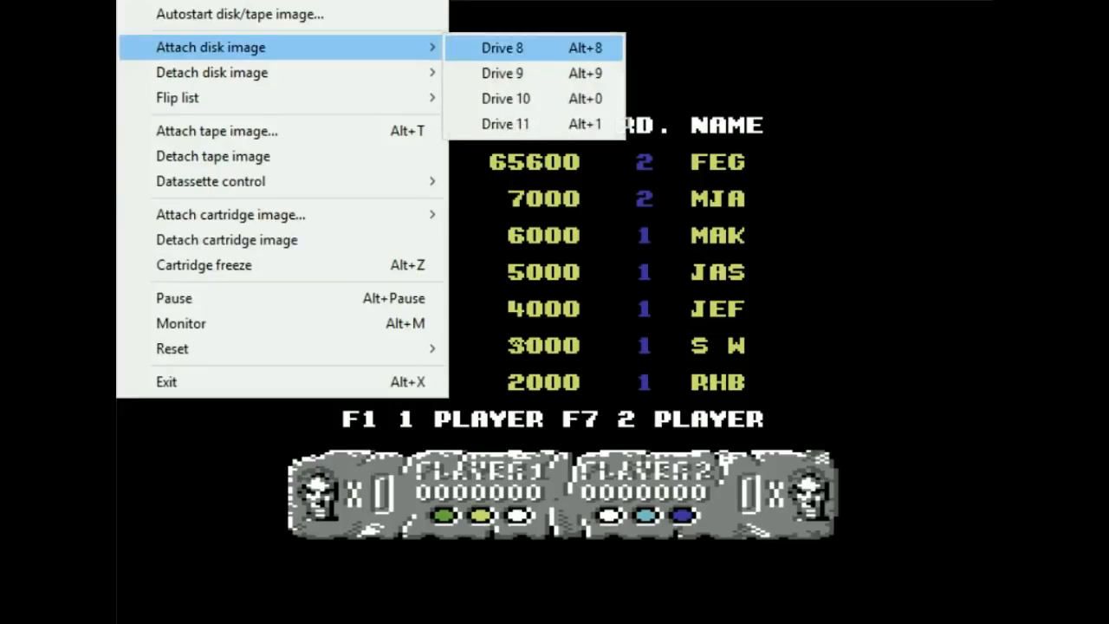
Step: Attach ATHENA.T64 as the drive 8 disk image, which fails with a cannot-attach error
click(500, 48)
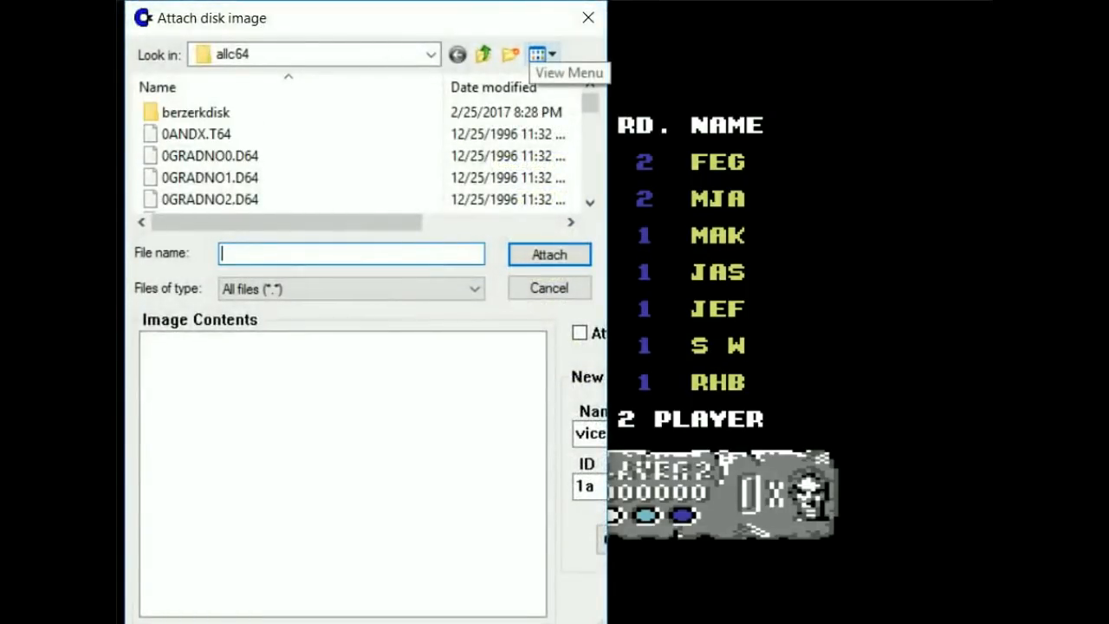
text(athe)
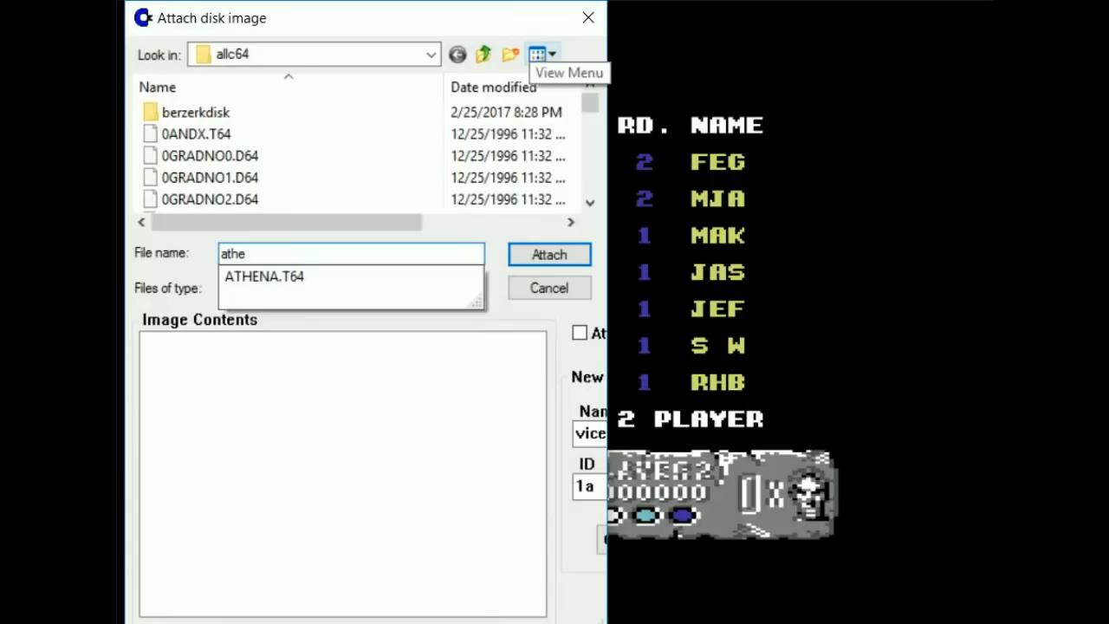
click(261, 277)
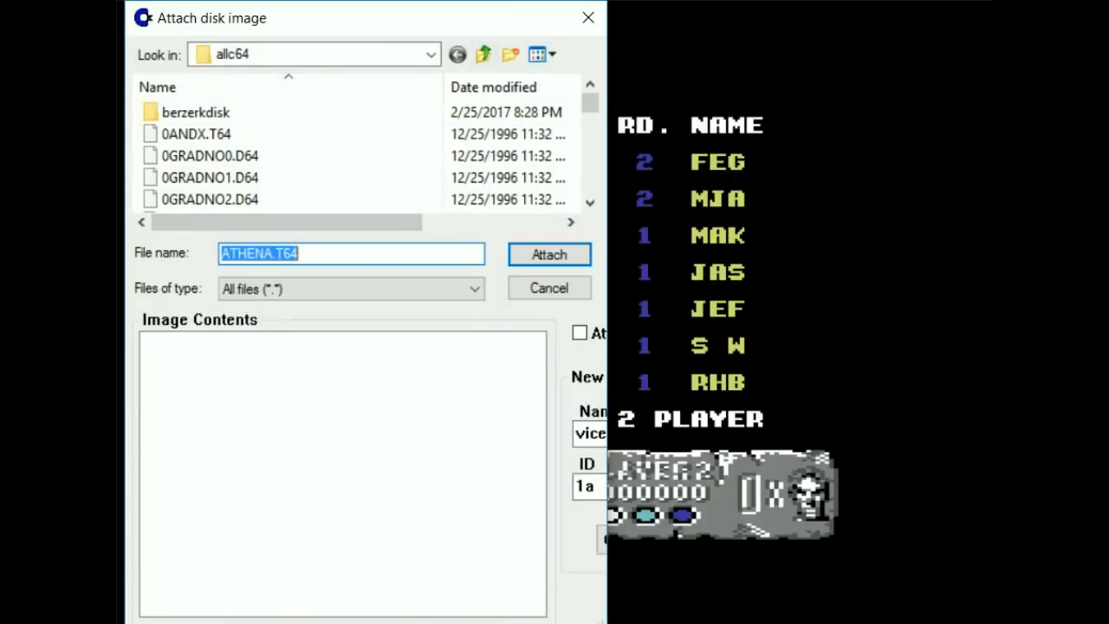
click(549, 254)
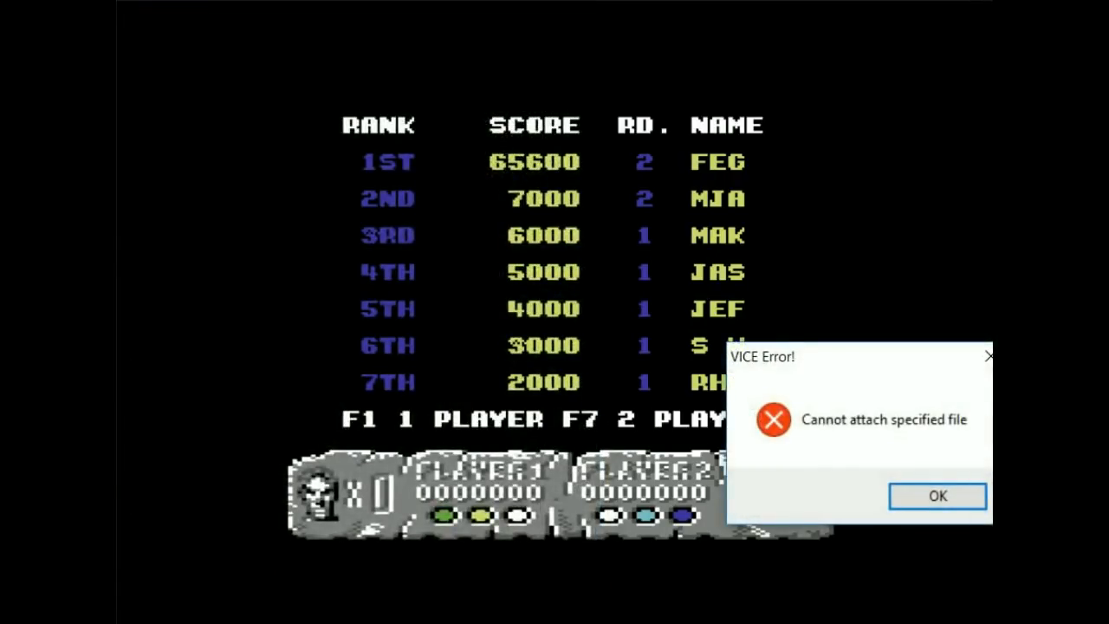
Step: Dismiss the error and autostart WIZARDWA.D64 to launch Wizard Wars
click(937, 495)
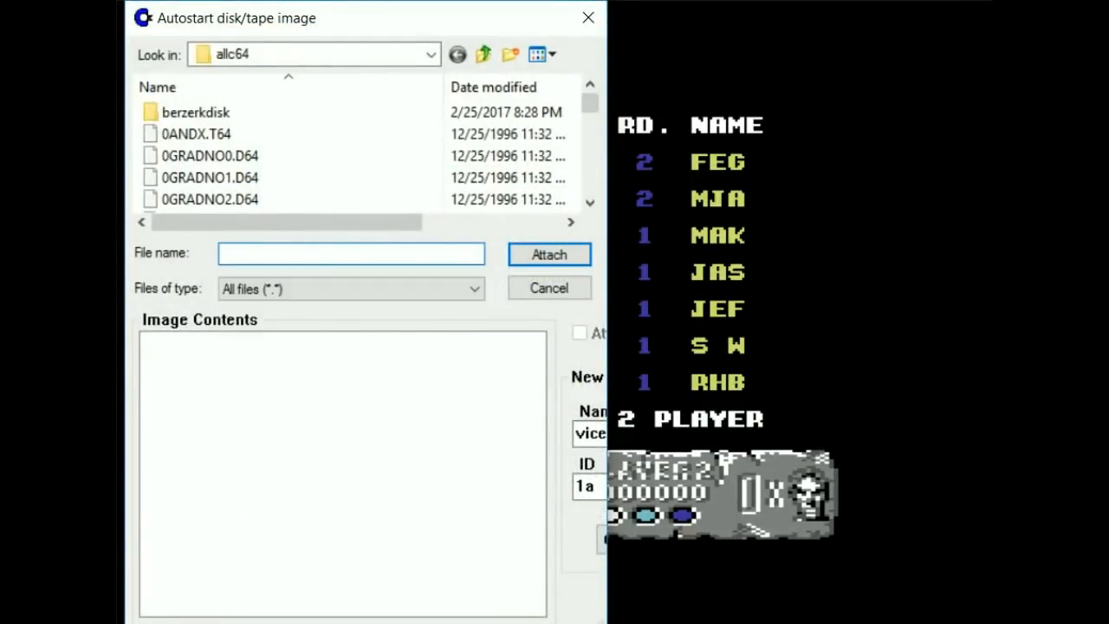
text(wiz)
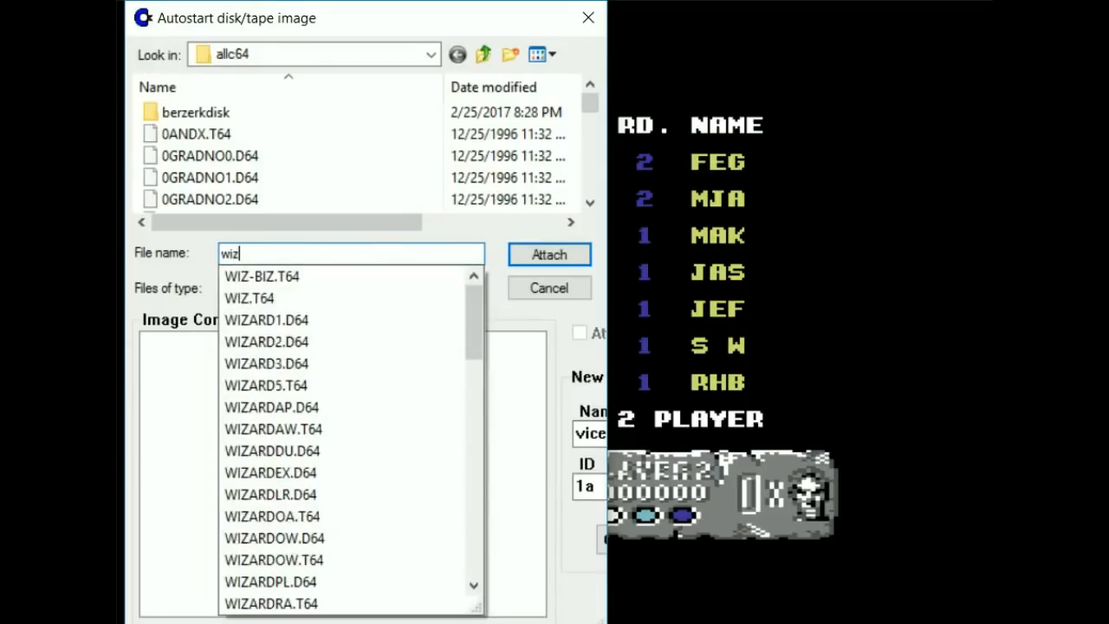
text(w)
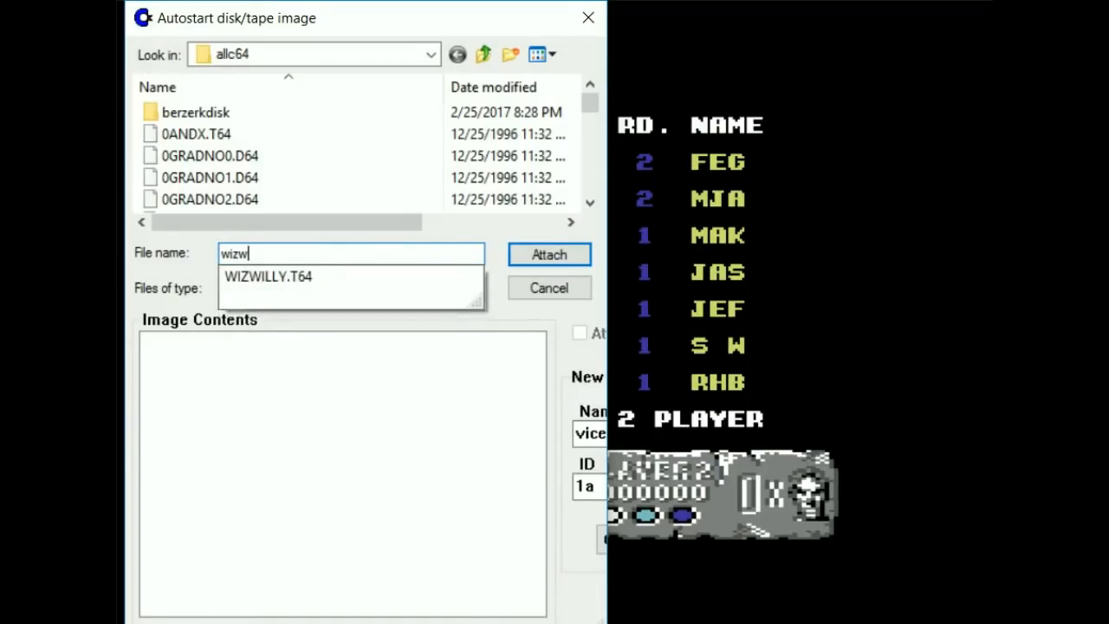
text(izar)
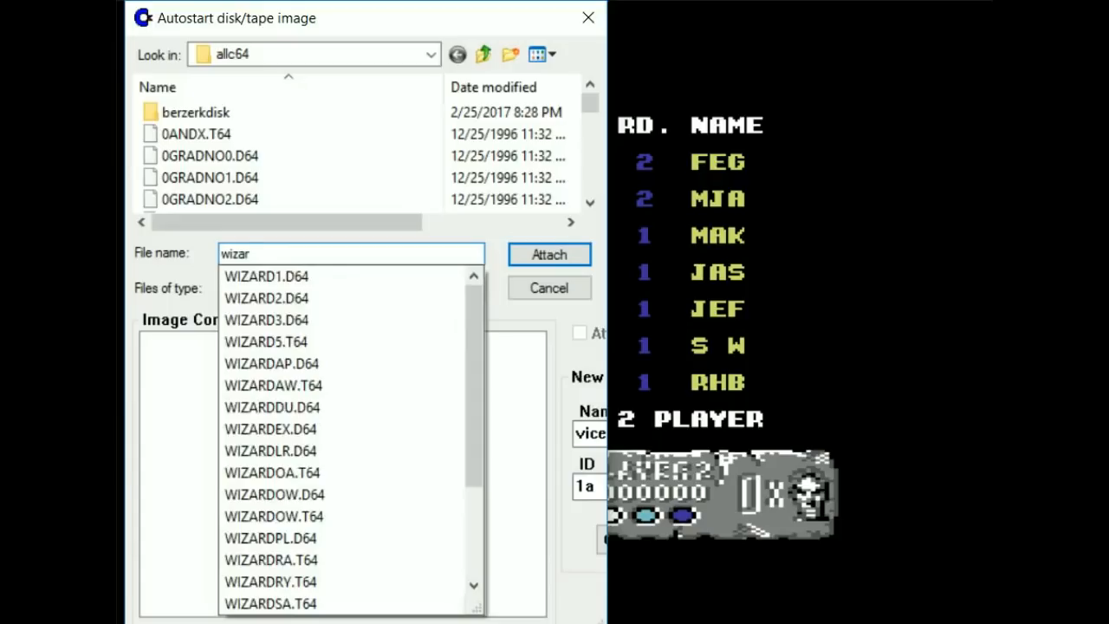
text(dw)
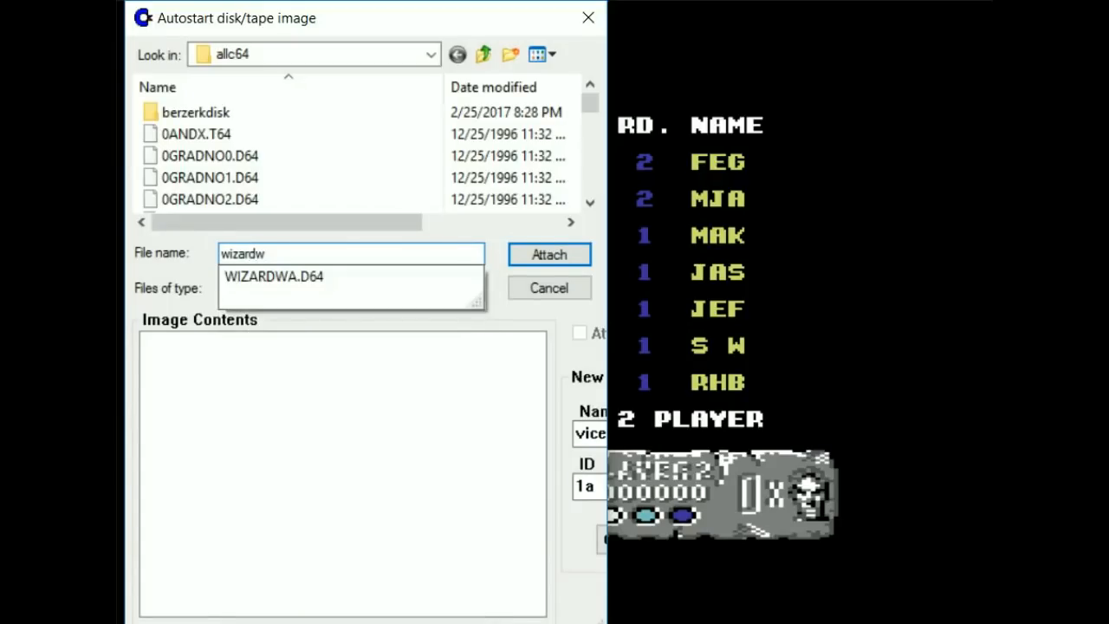
click(272, 277)
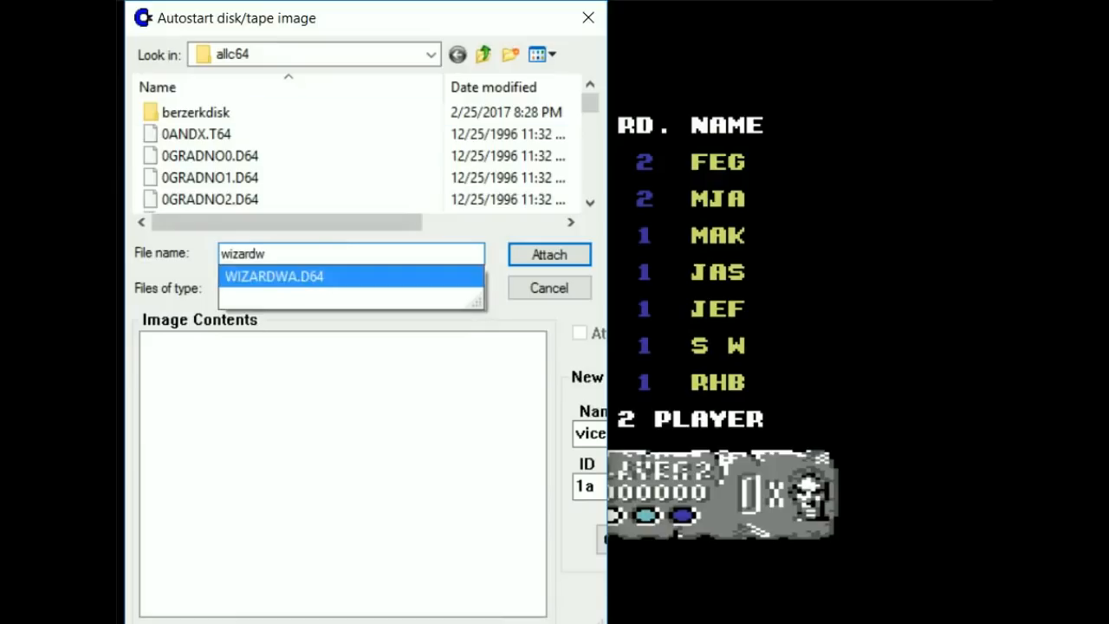
click(273, 275)
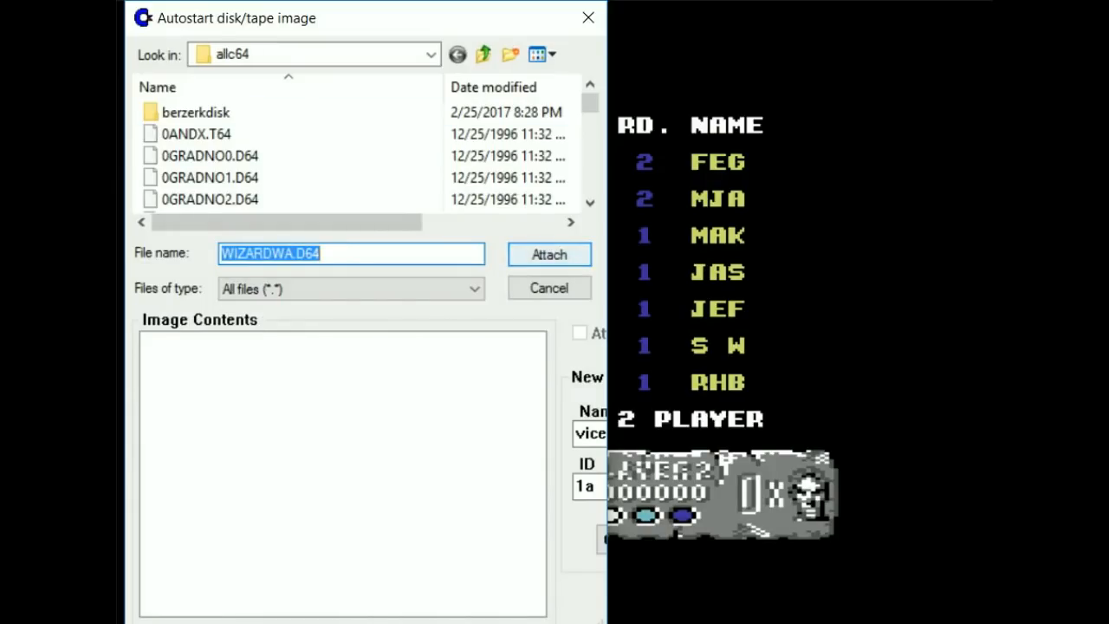
click(548, 254)
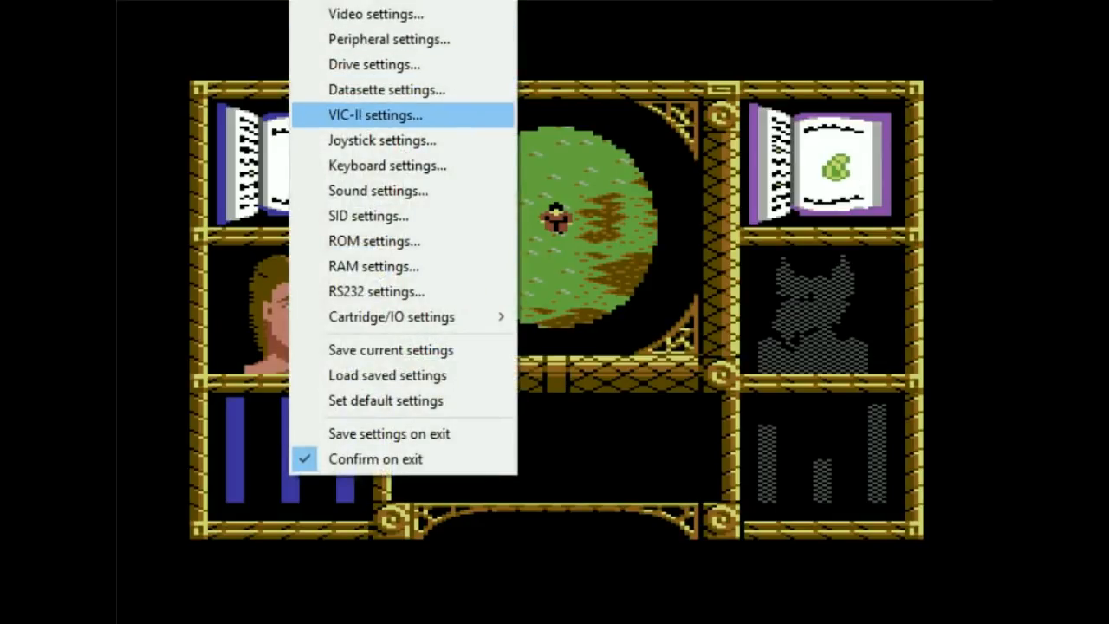
Step: Assign the Xbox 360 controller to joystick port 1 with port 2 set to None
click(382, 139)
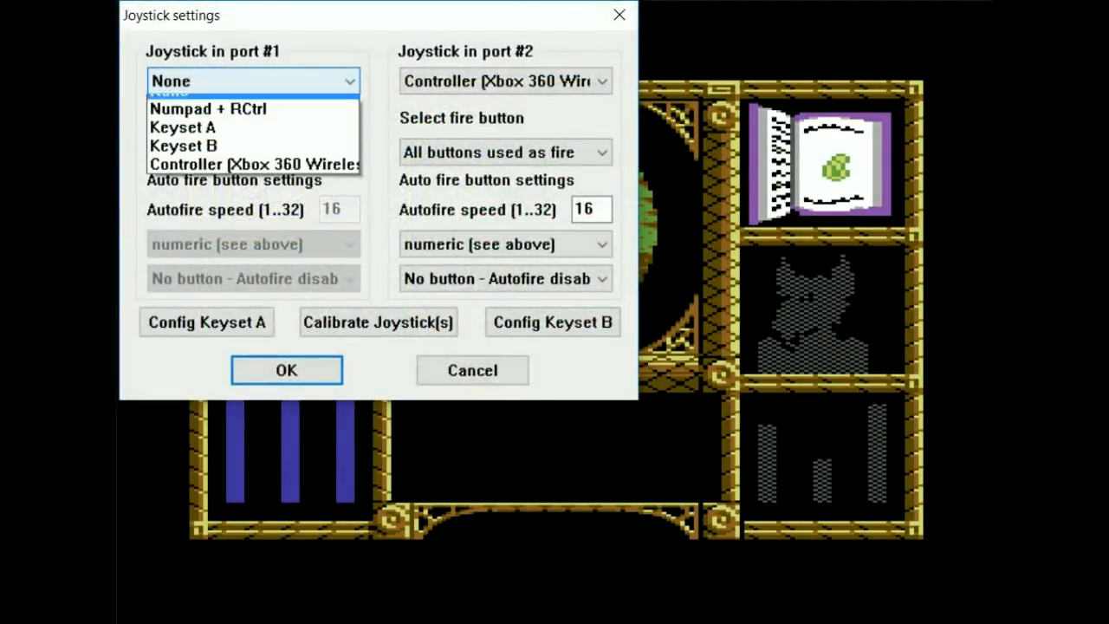
click(505, 80)
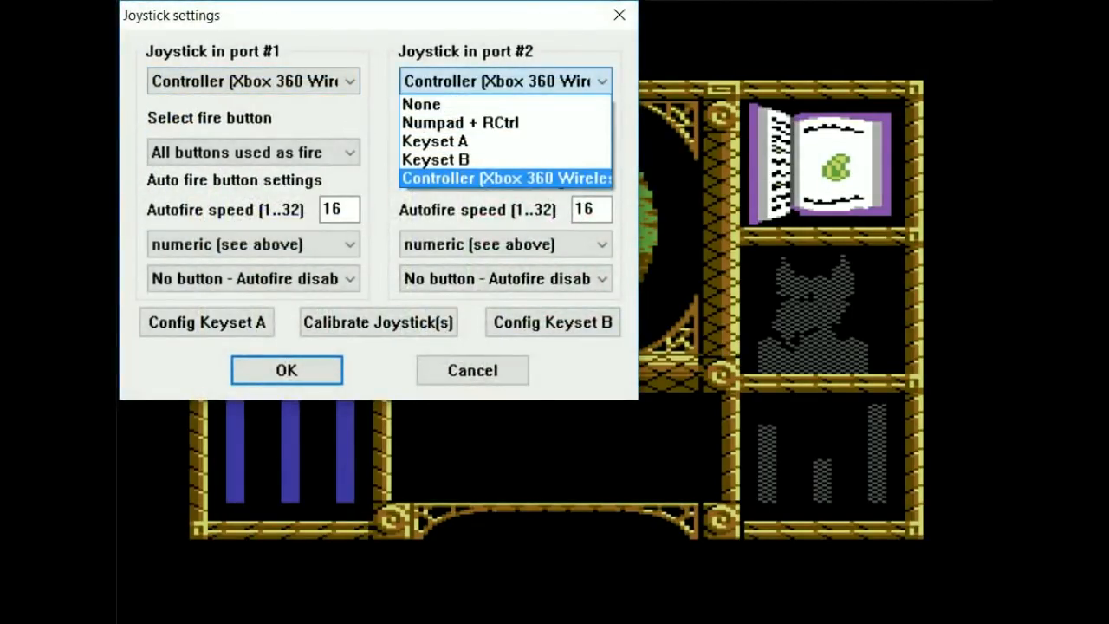
click(286, 370)
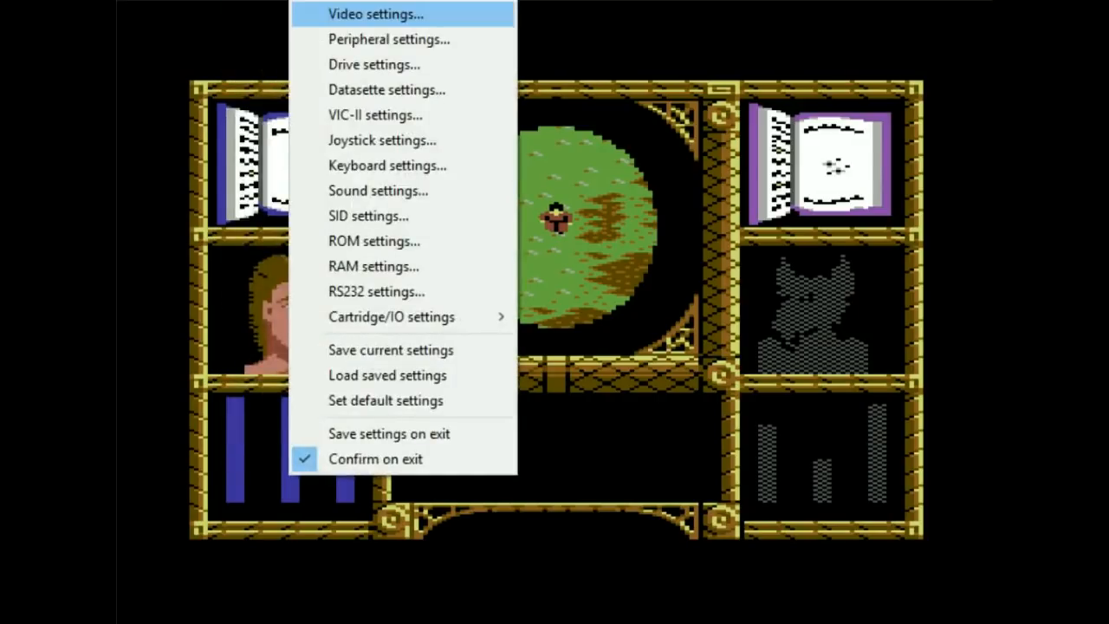
mouse_move(375, 114)
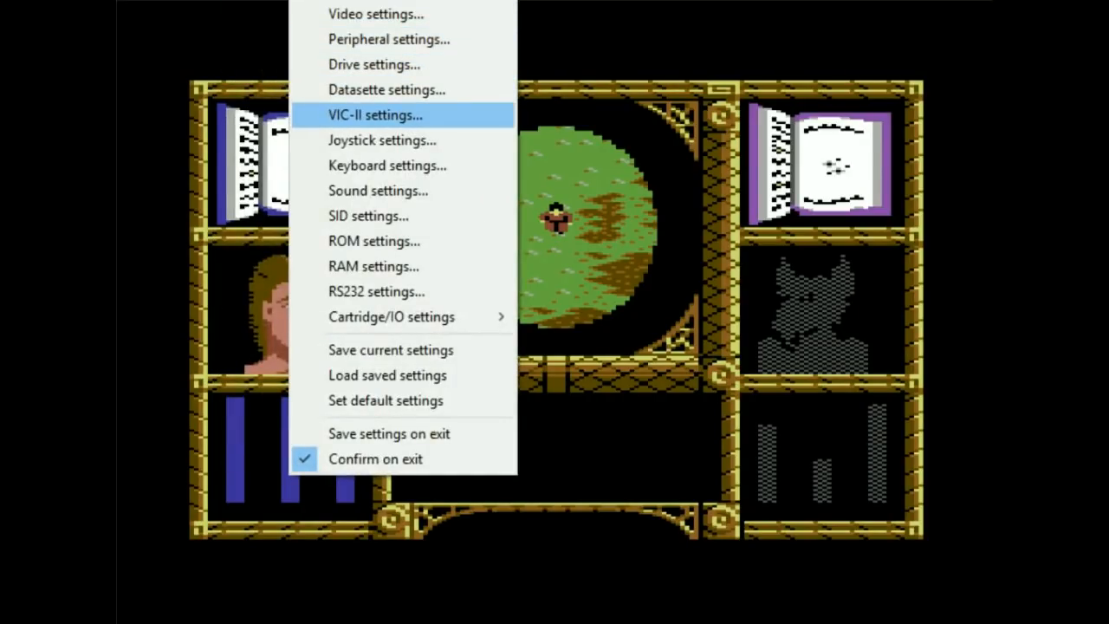
Step: Move the Xbox 360 controller back to port 2, leaving port 1 with no device
click(382, 140)
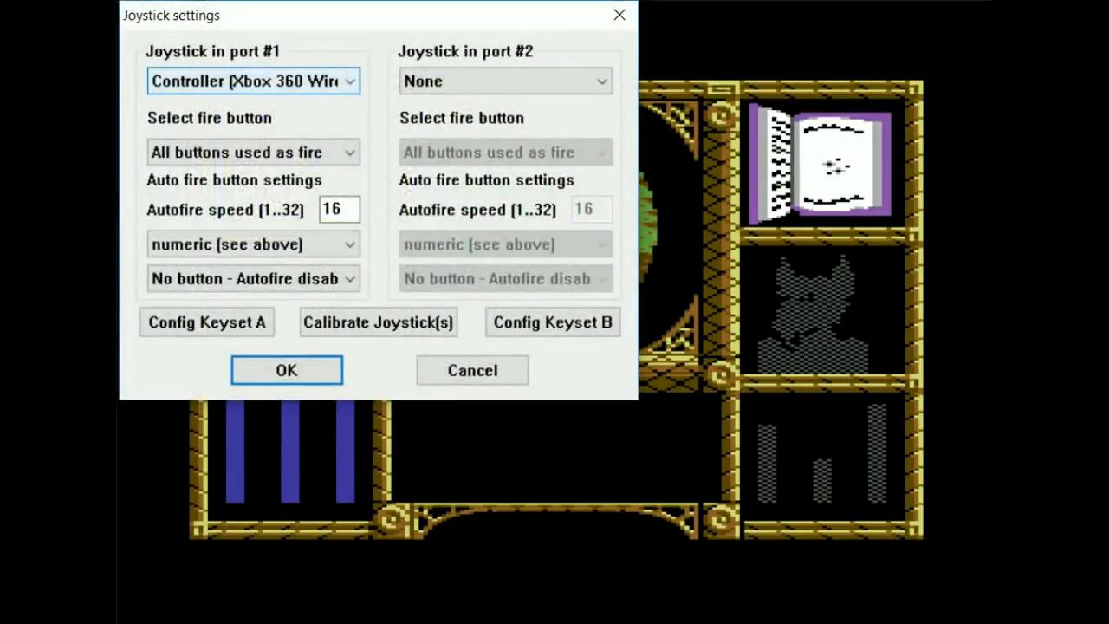
click(504, 80)
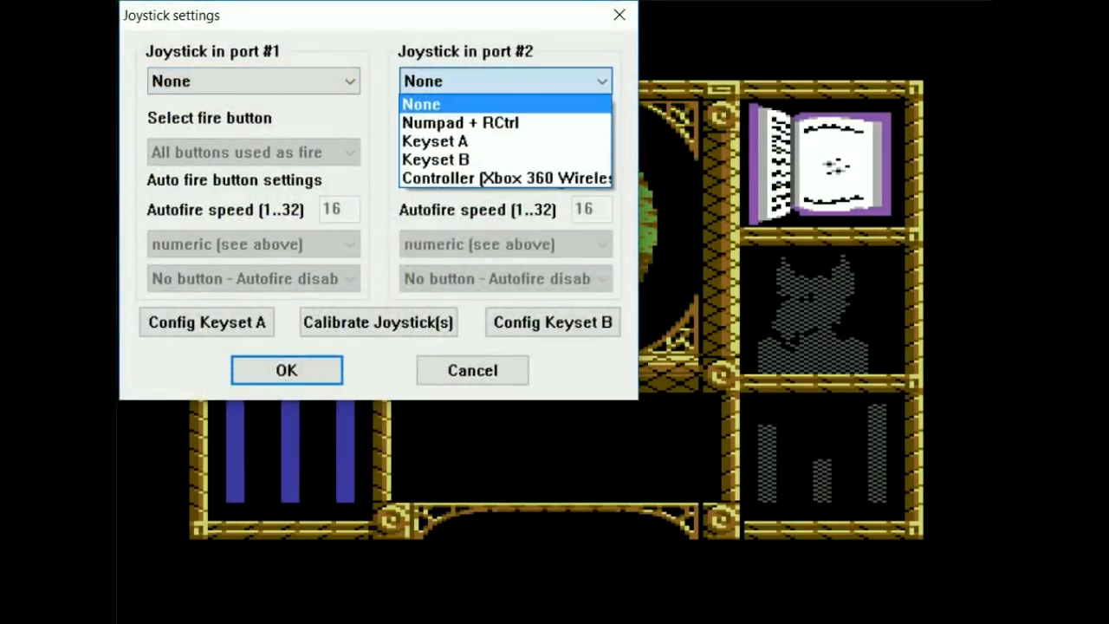
click(505, 177)
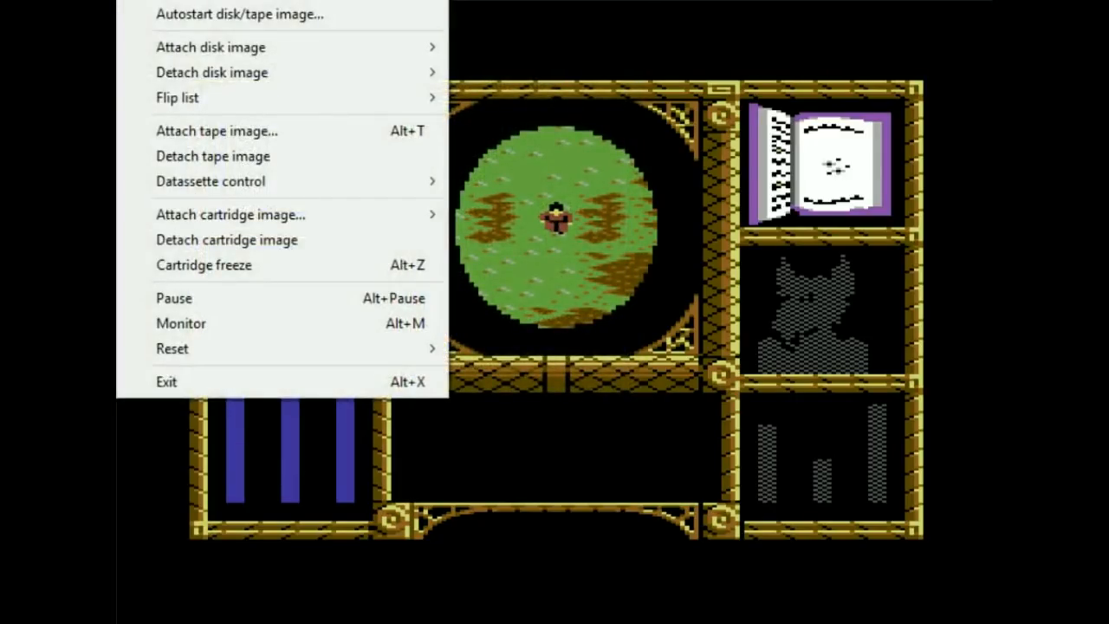
Step: Autostart CENTIPED.T64 to launch Centipede's title screen
click(240, 13)
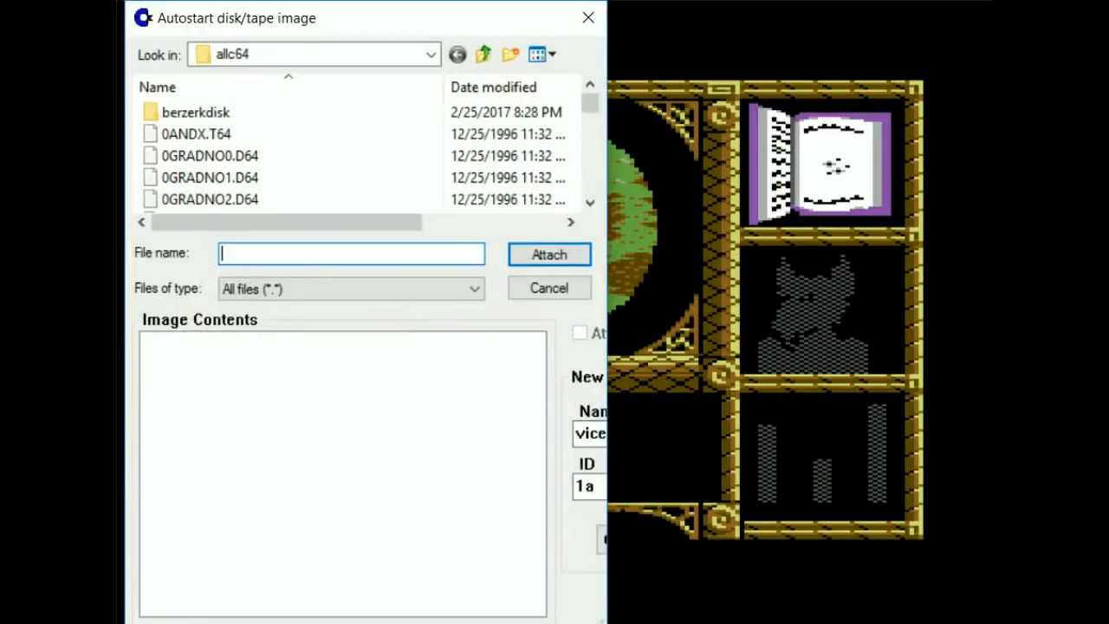
text(cen)
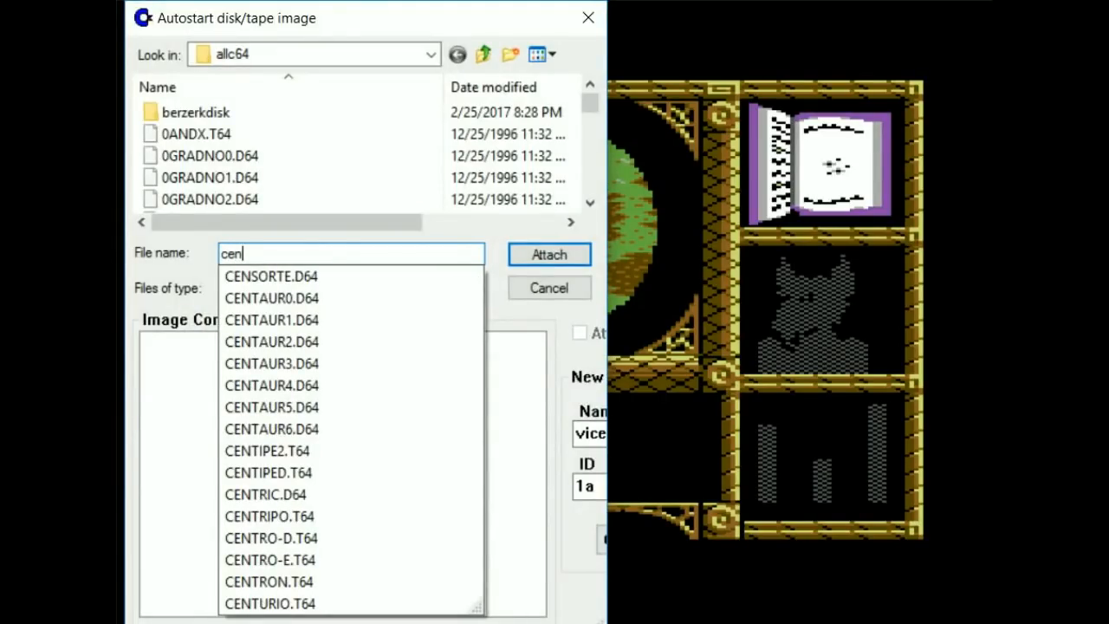
click(267, 451)
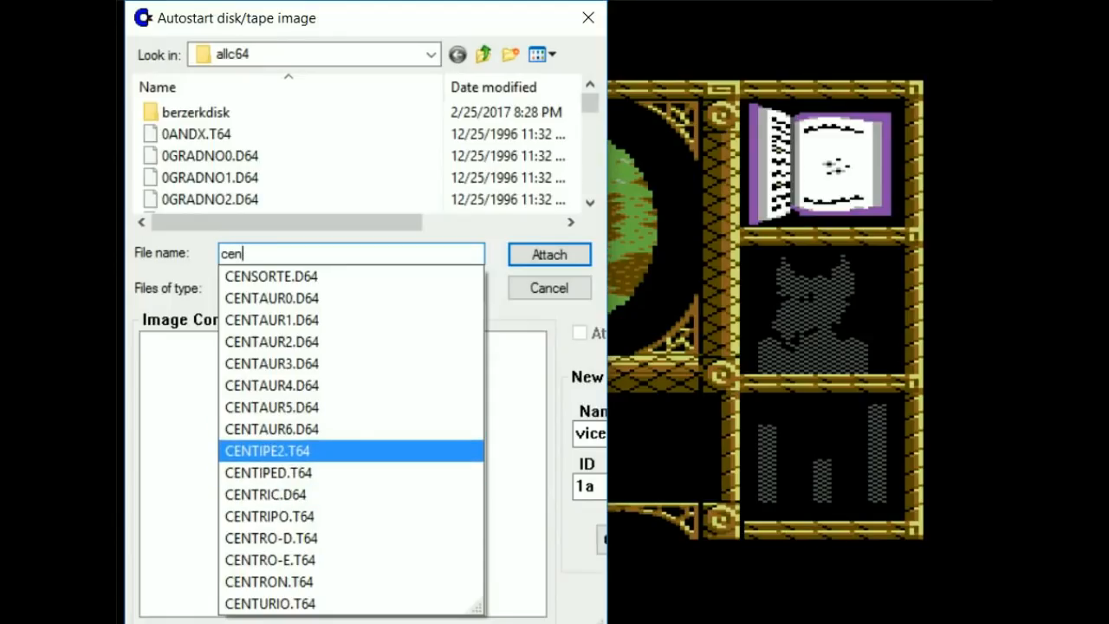
click(267, 472)
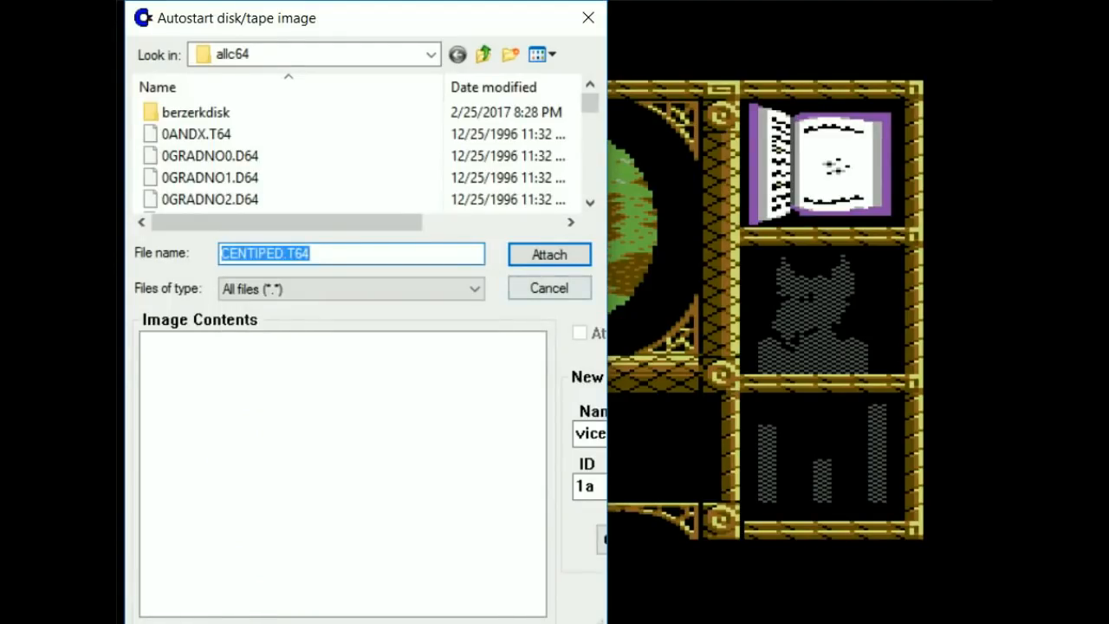
click(548, 254)
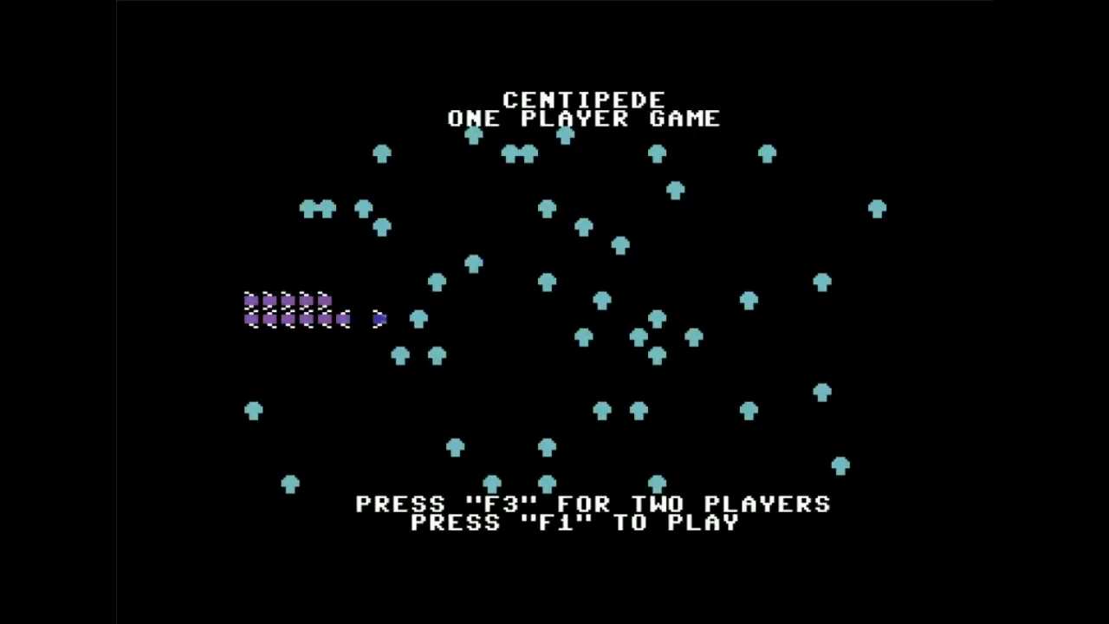
Step: Play a one-player Centipede game to 3383, then start a new game with F1
key(F1)
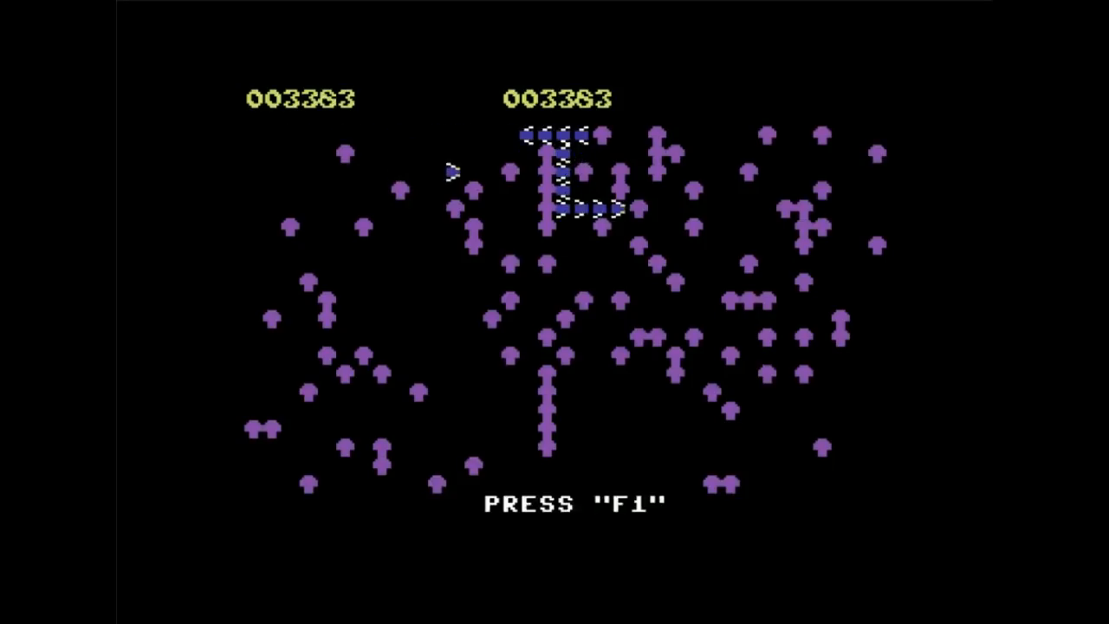
key(f1)
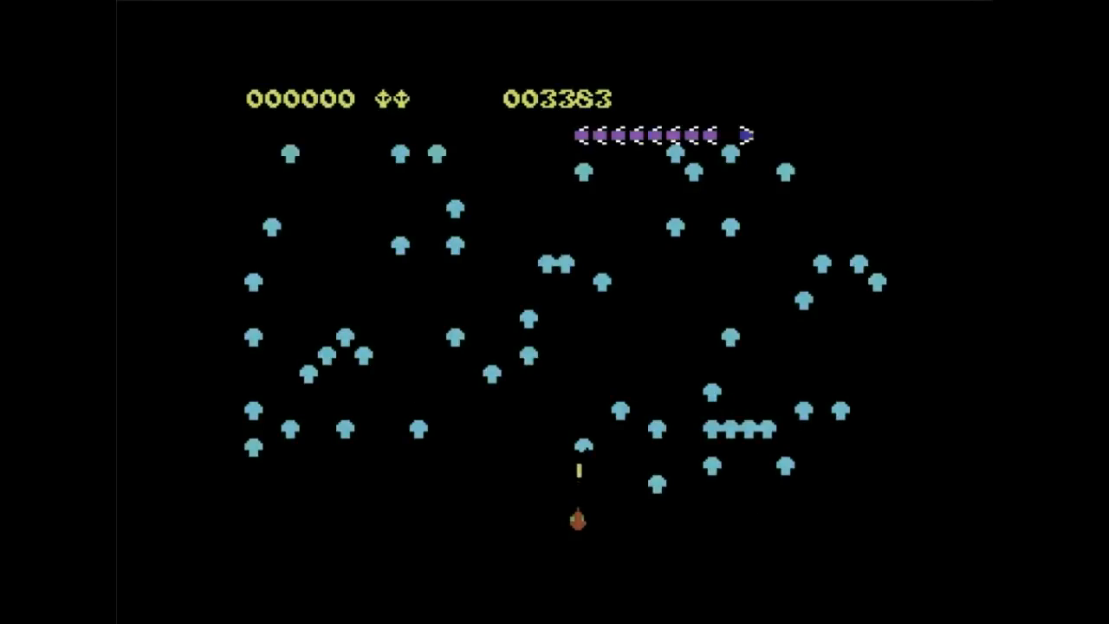